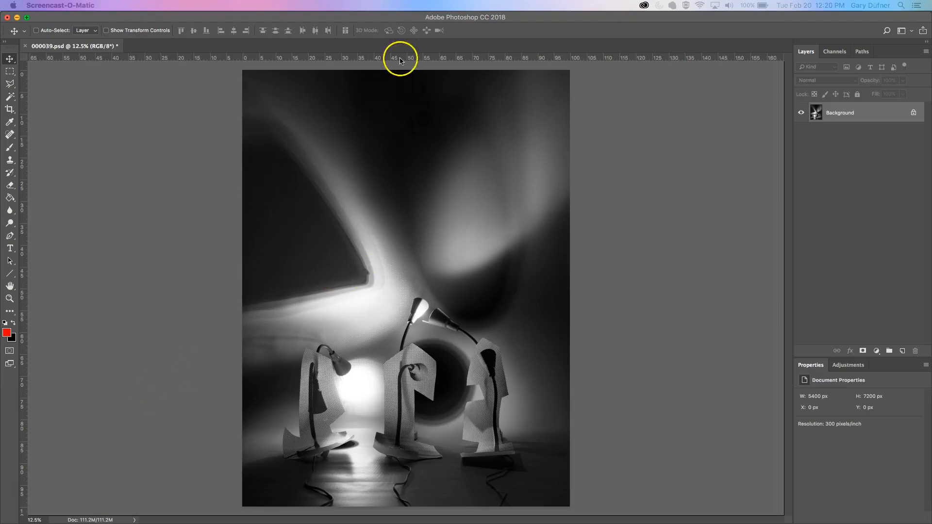
mouse_move(434, 171)
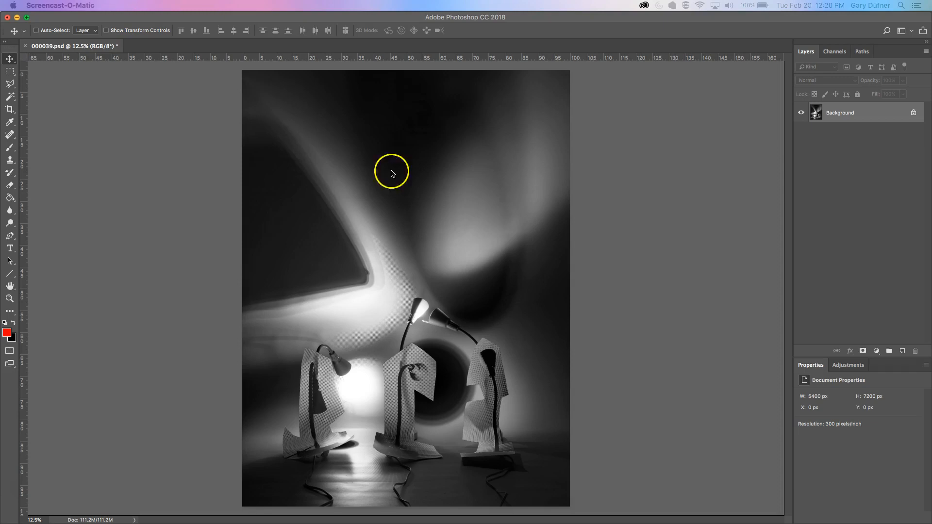
mouse_move(90, 37)
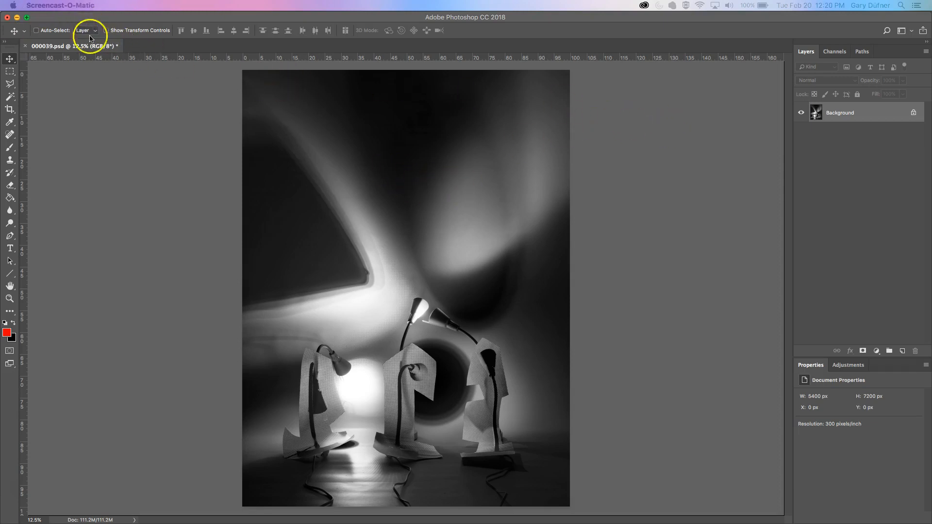
Check the photo's current image size and resolution, then close without changes.
left_click(133, 6)
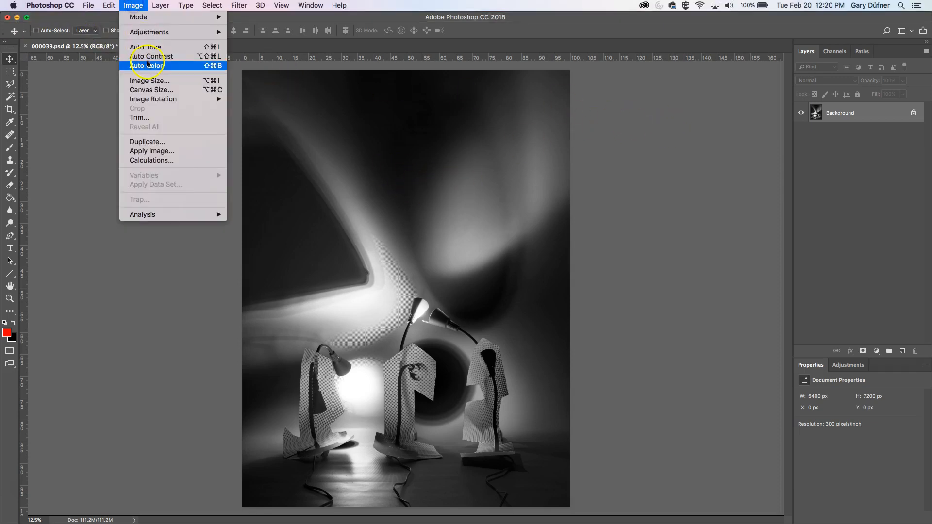
left_click(149, 80)
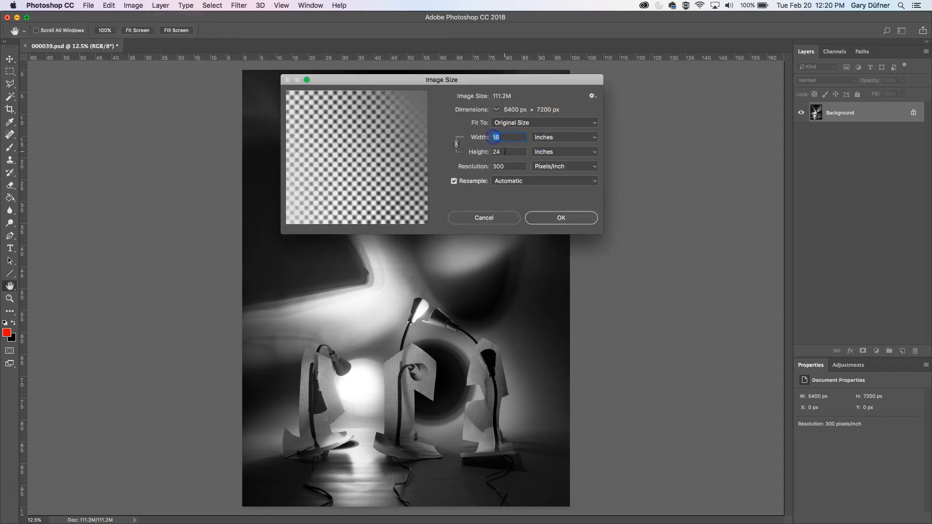
left_click(509, 166)
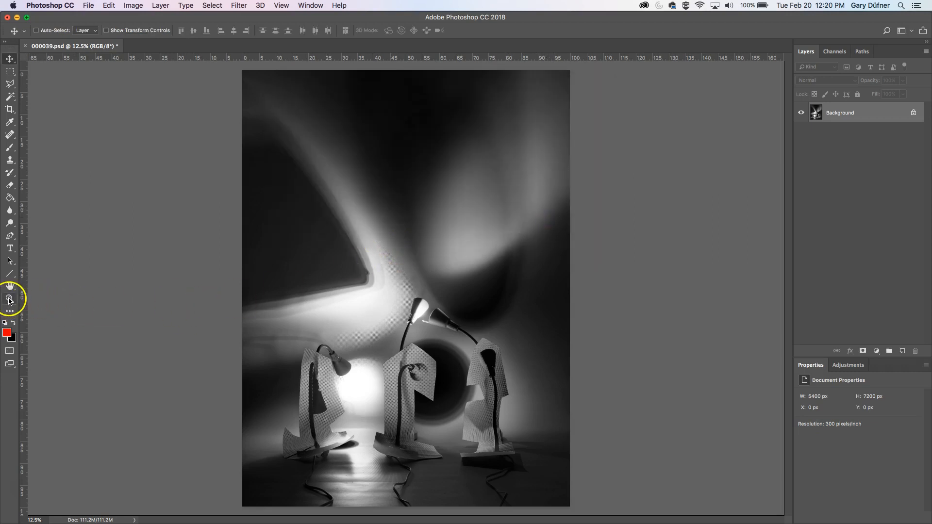
Zoom in and pan across the halftone paper pieces and the dark shape's edge.
left_click(10, 298)
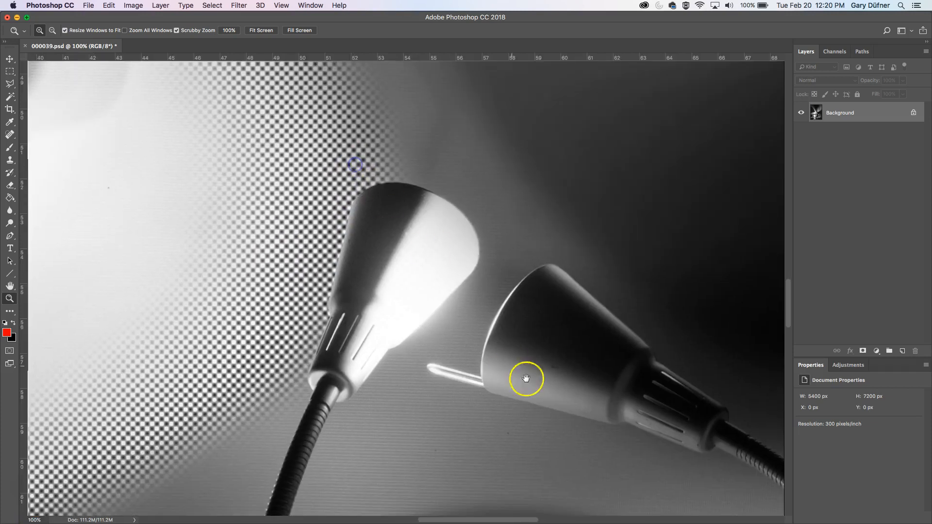
left_click_drag(526, 379, 374, 262)
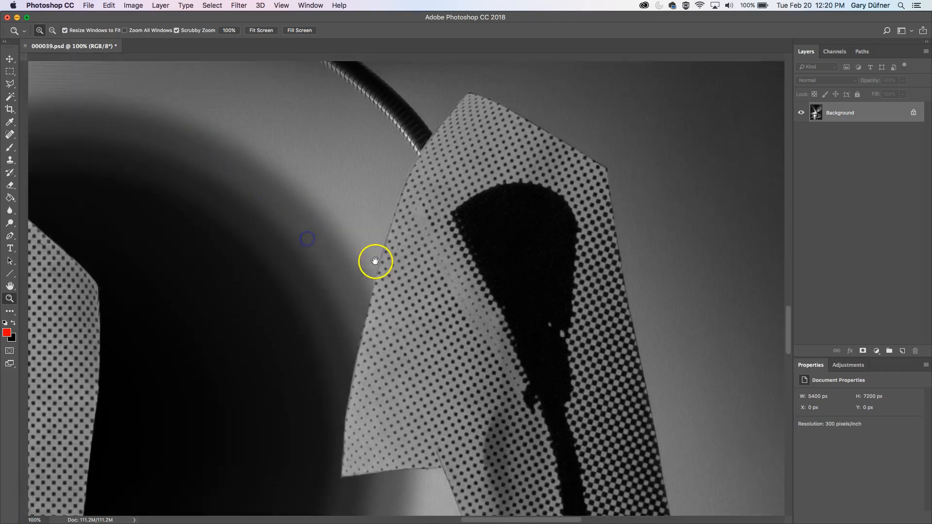
left_click_drag(374, 261, 452, 248)
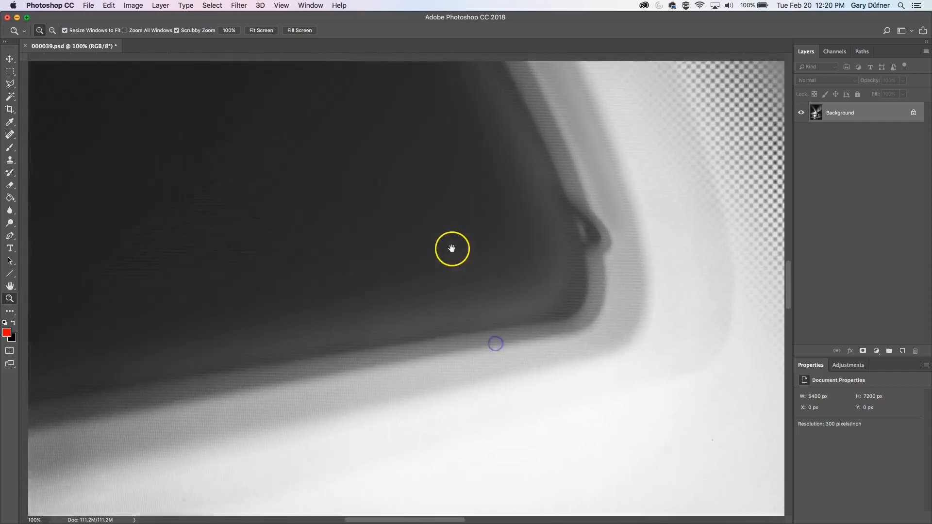
left_click_drag(452, 249, 619, 279)
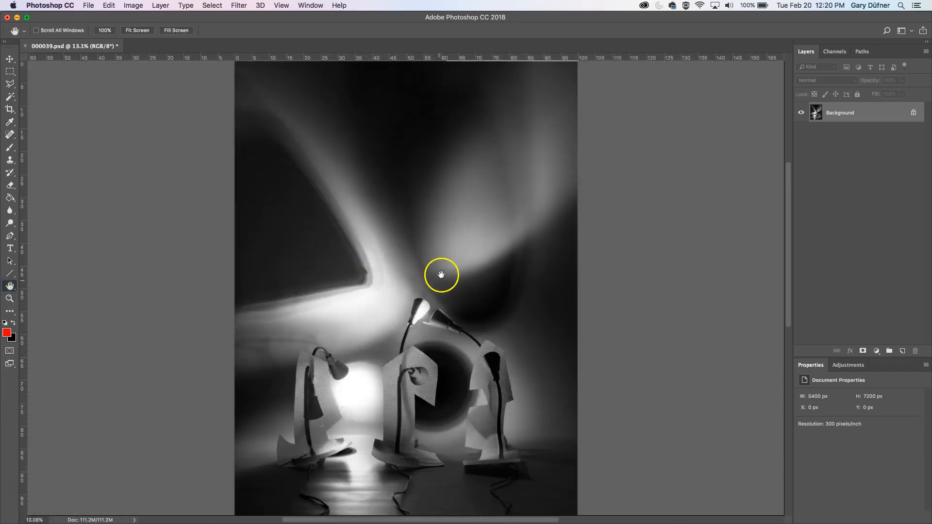
left_click(440, 274)
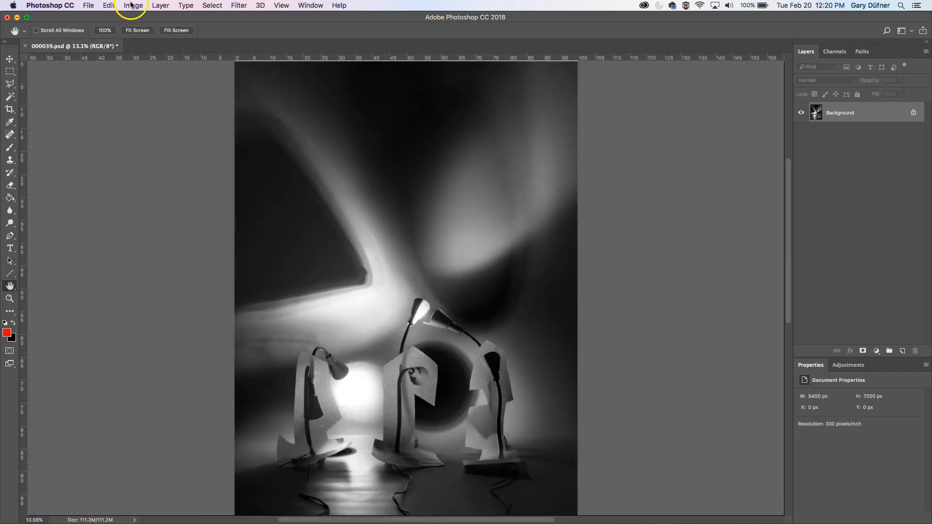
Duplicate the photo, keeping the name '000039 copy'.
left_click(133, 6)
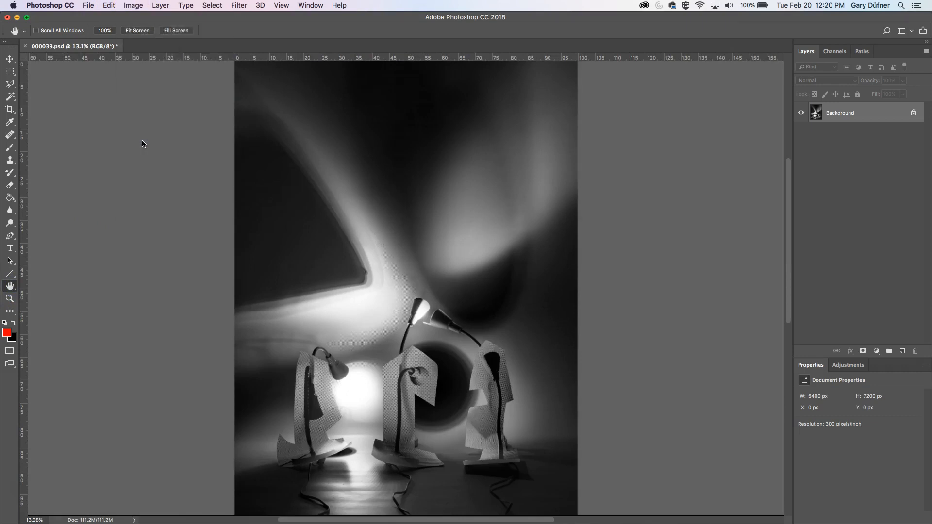
left_click(133, 5)
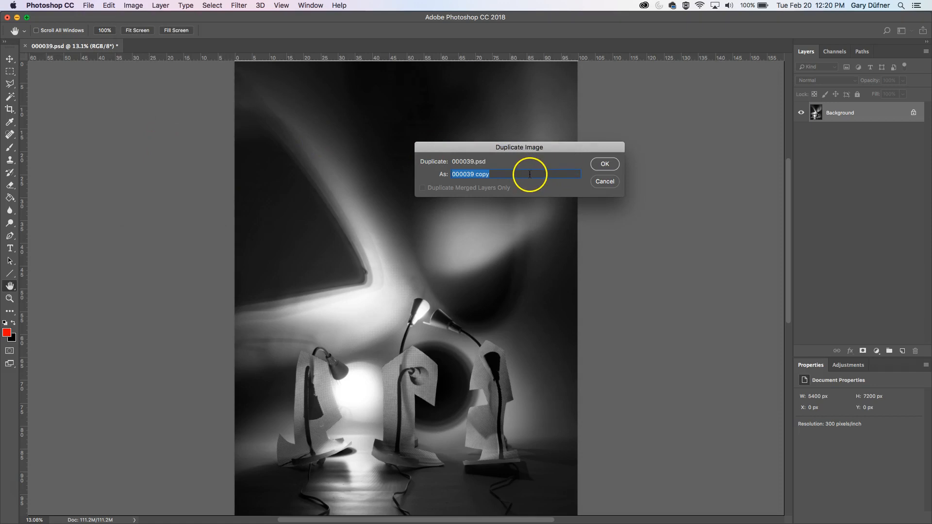
left_click(605, 164)
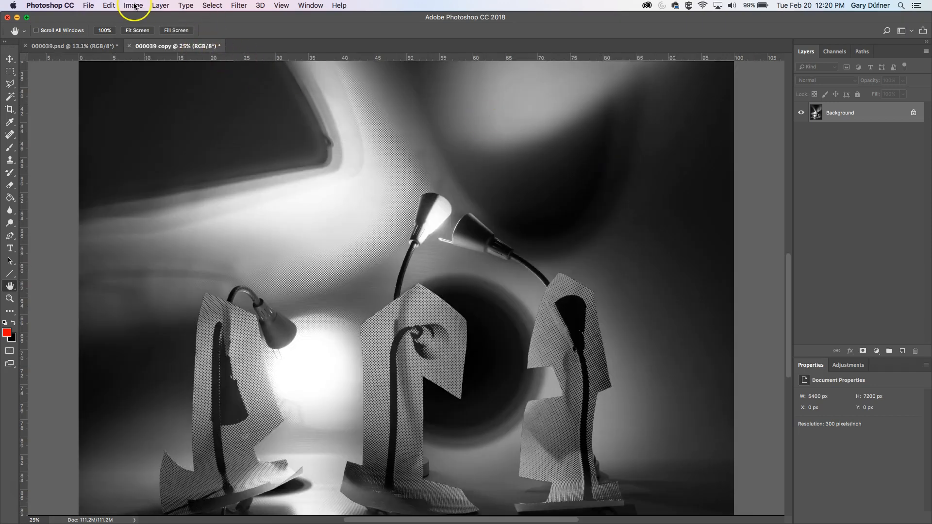
Resample the copy to 72 ppi in Image Size, giving 1296 × 1728 px.
left_click(133, 6)
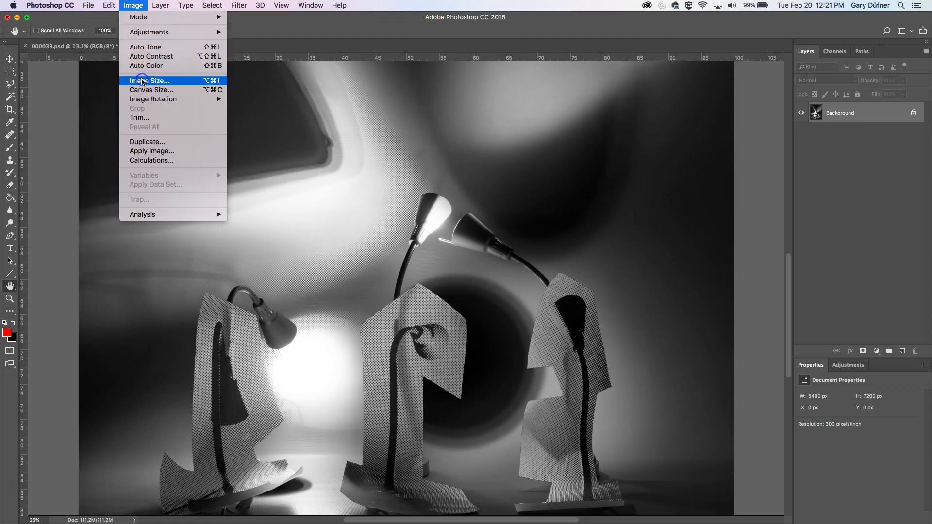
left_click(149, 81)
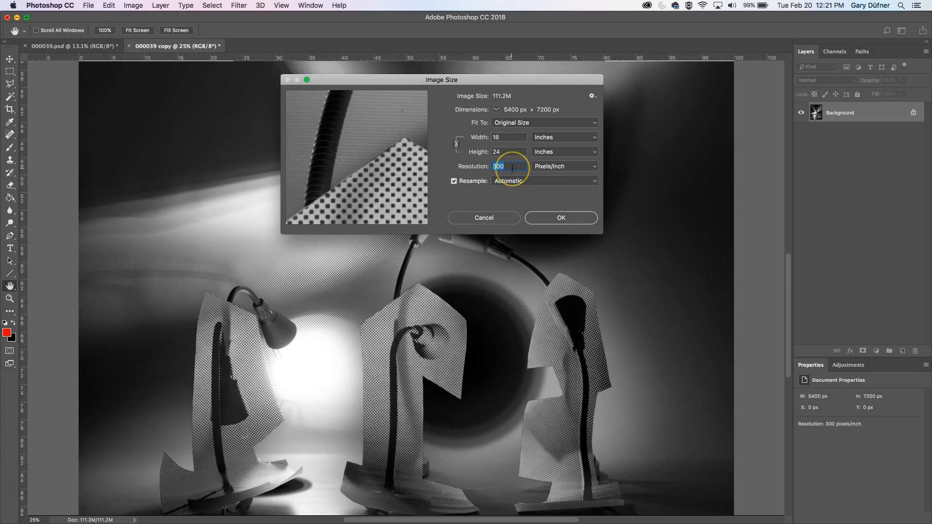
type("7")
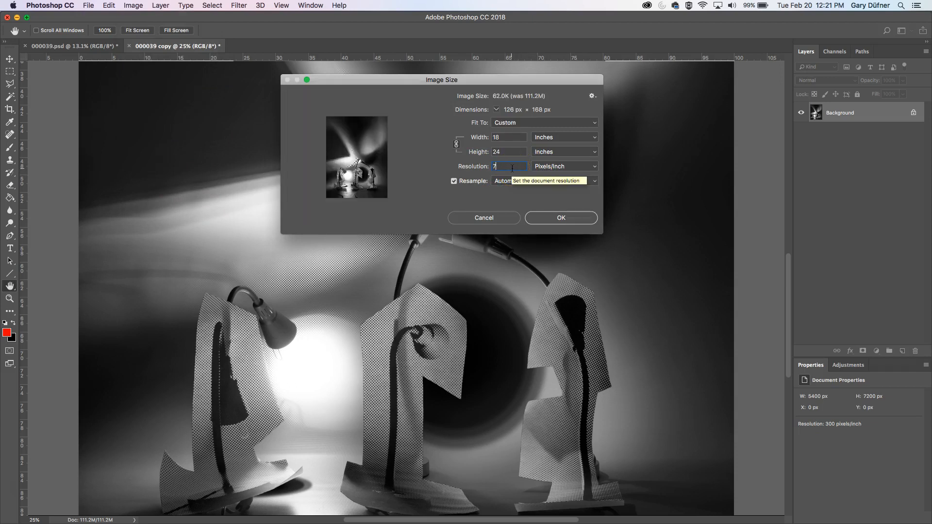
type("72")
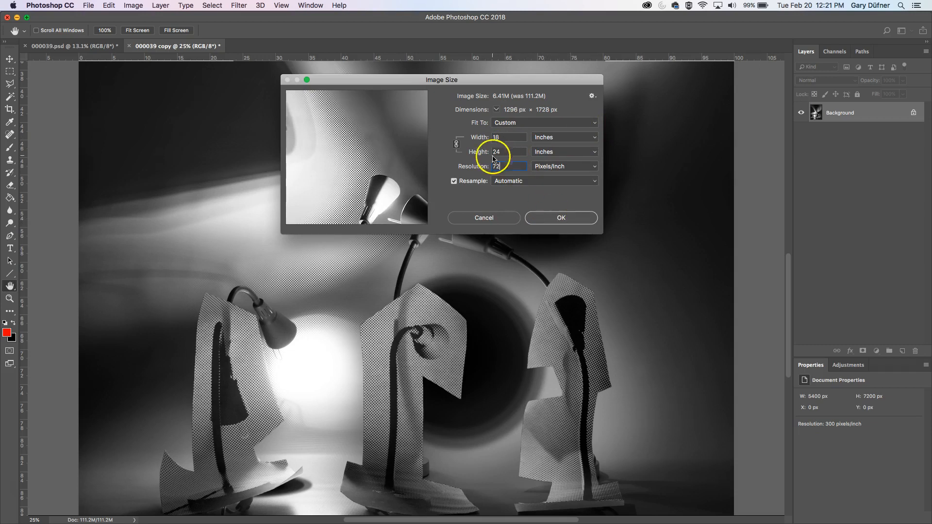
left_click(561, 217)
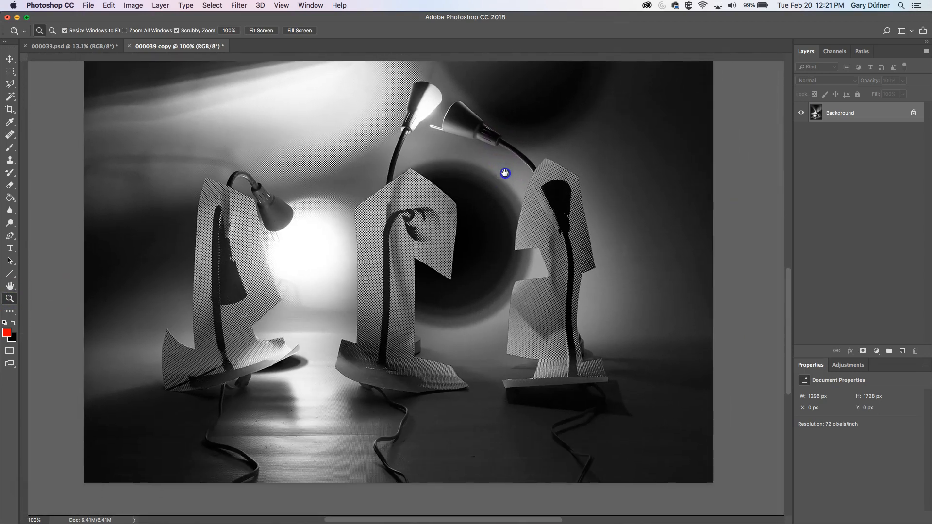
Resize the copy to 500 px wide (500 × 667 px) and select the Zoom tool.
left_click(133, 5)
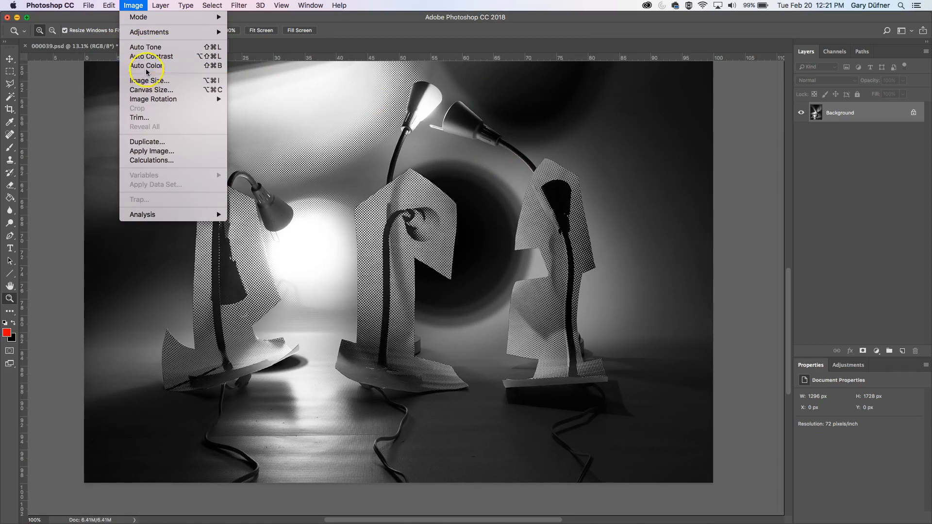
left_click(144, 80)
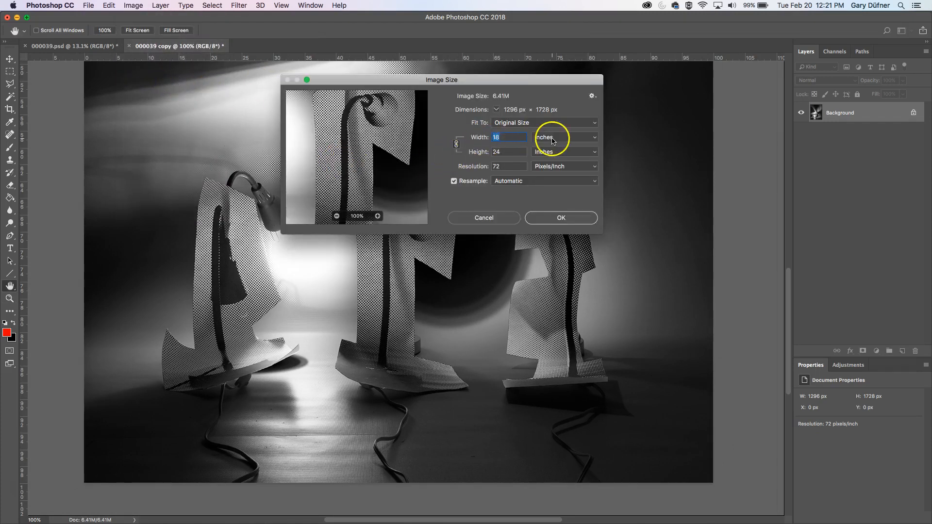
left_click(565, 137)
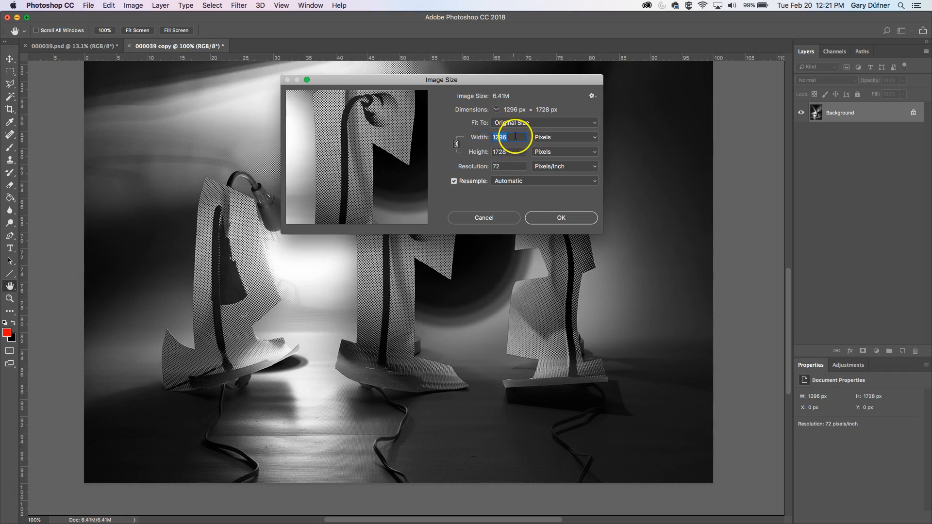
mouse_move(508, 137)
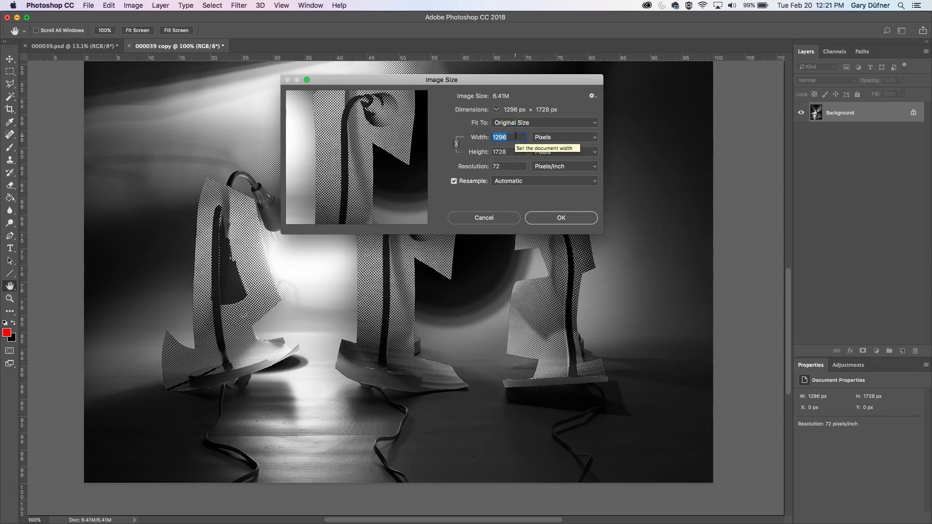
type("500")
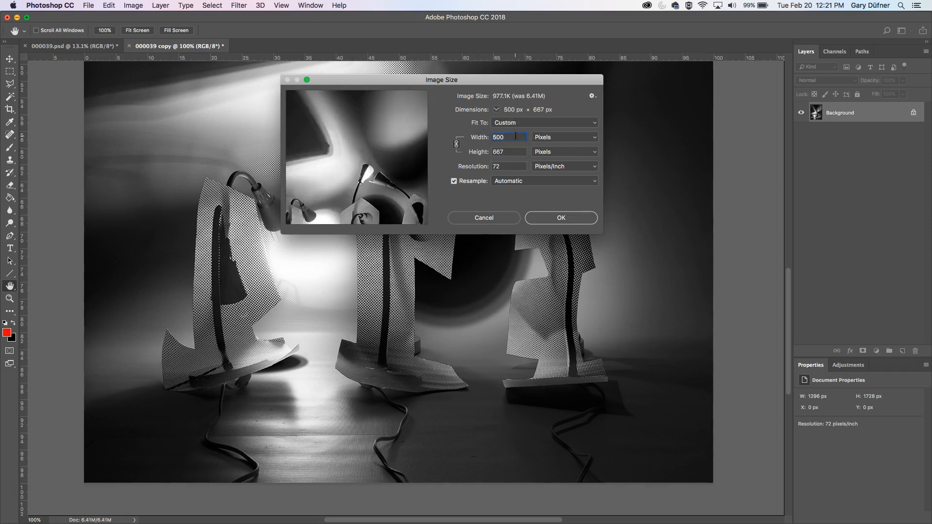
left_click(562, 218)
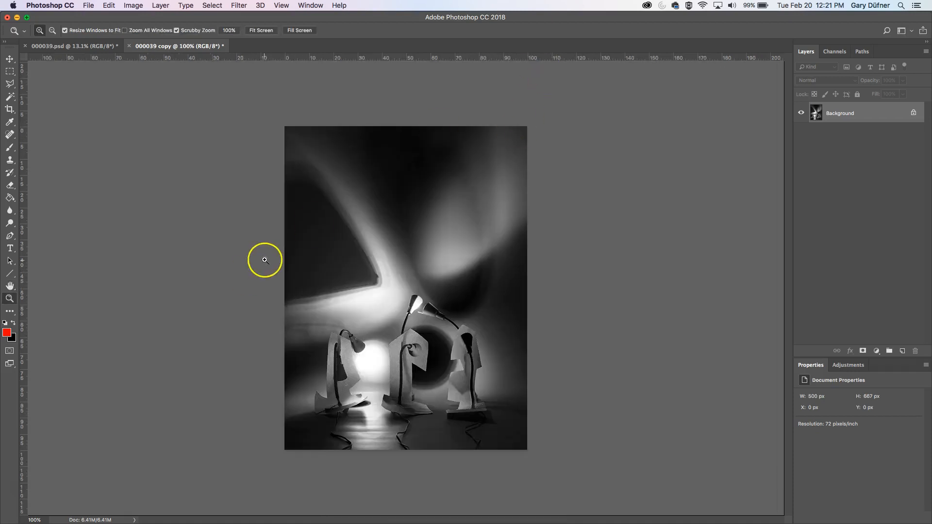
left_click(9, 298)
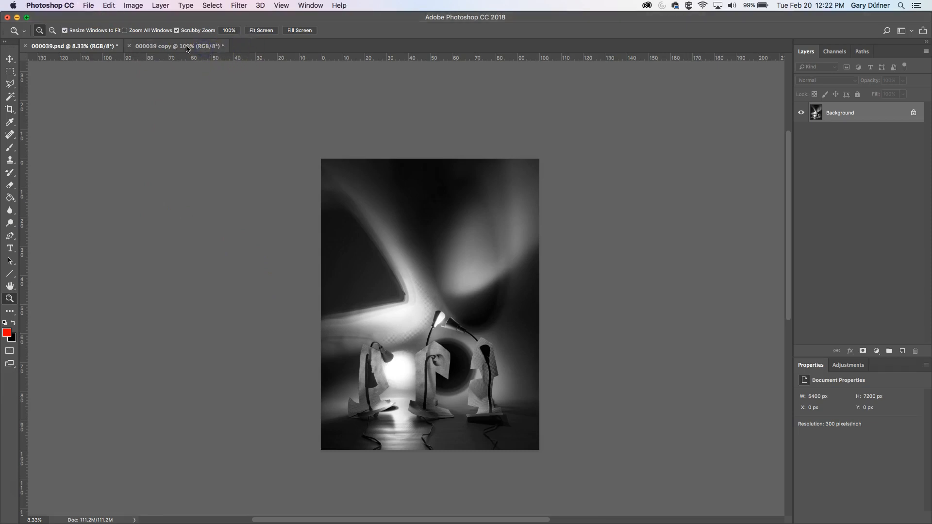
Switch to the 500 px copy and open File > Export > Save for Web (Legacy).
left_click(186, 46)
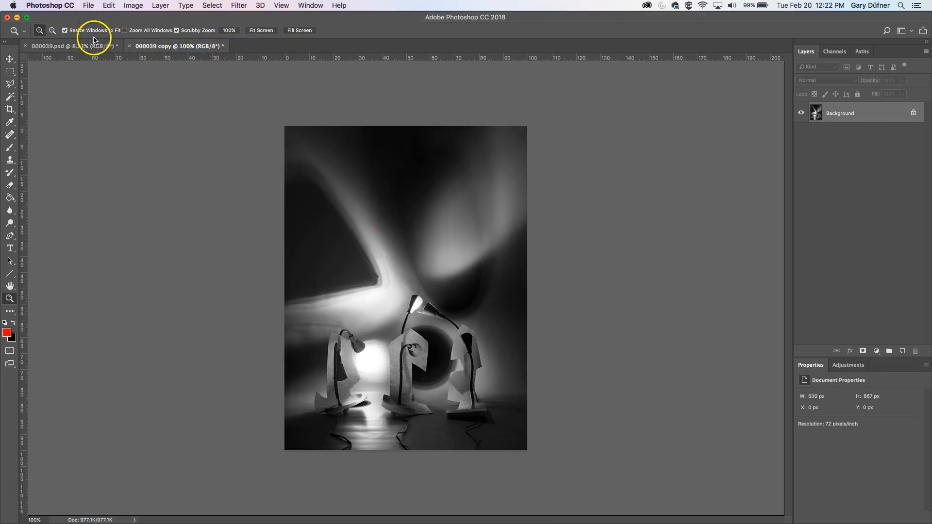
left_click(82, 5)
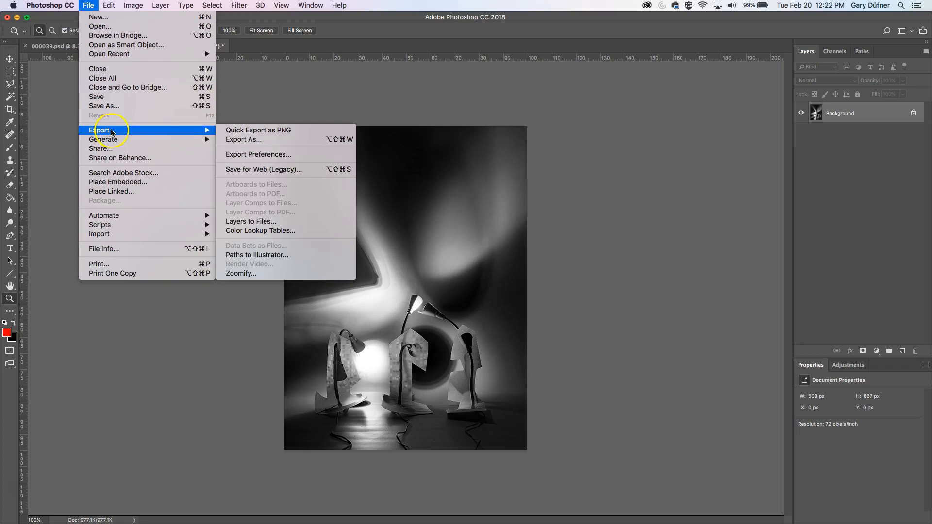
mouse_move(294, 170)
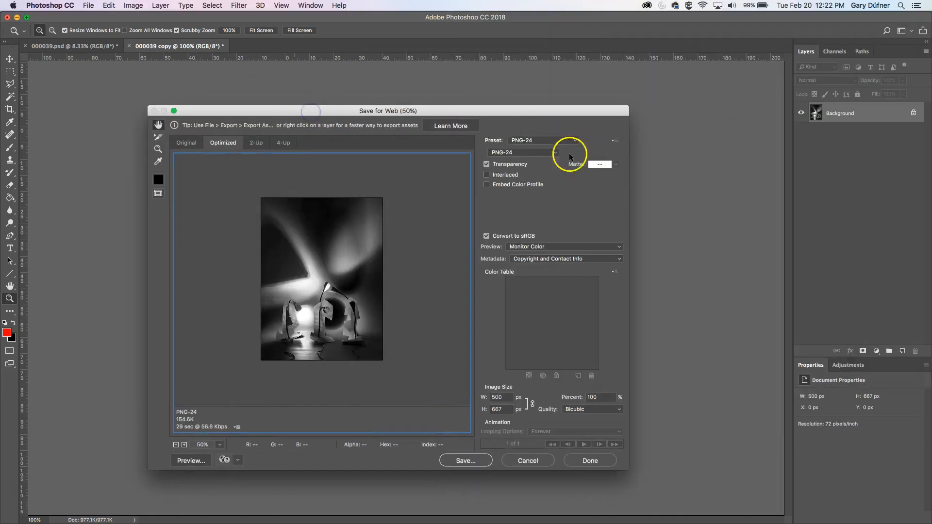
Choose JPEG as the web format and show the preview at 100%.
left_click(556, 152)
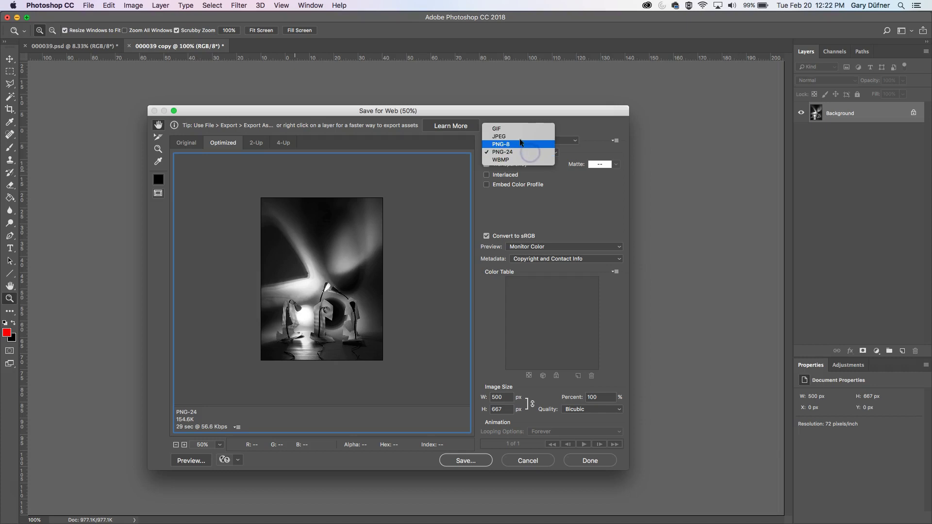
left_click(499, 135)
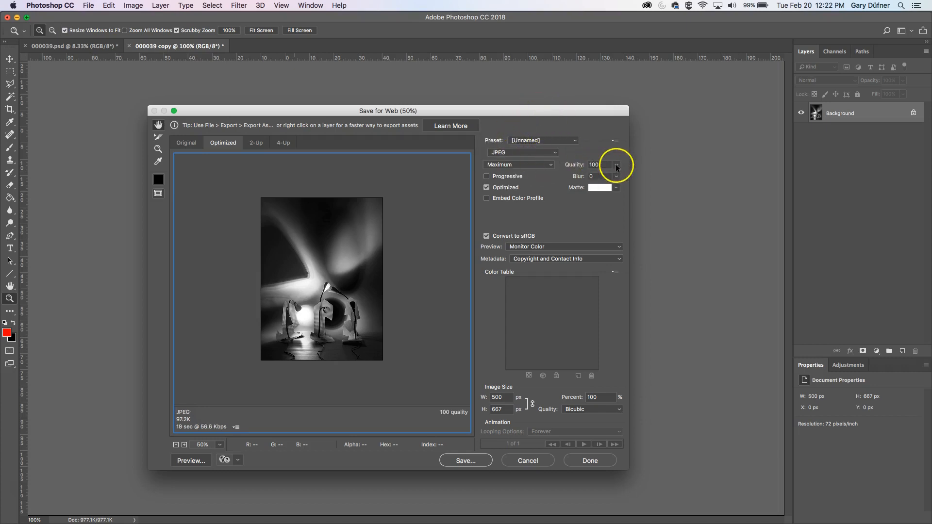
left_click(616, 165)
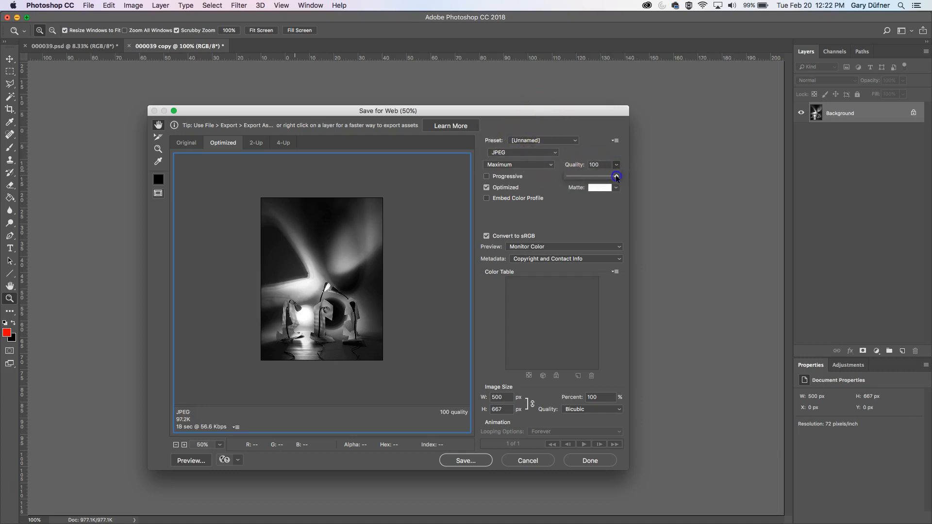
left_click_drag(616, 176, 566, 175)
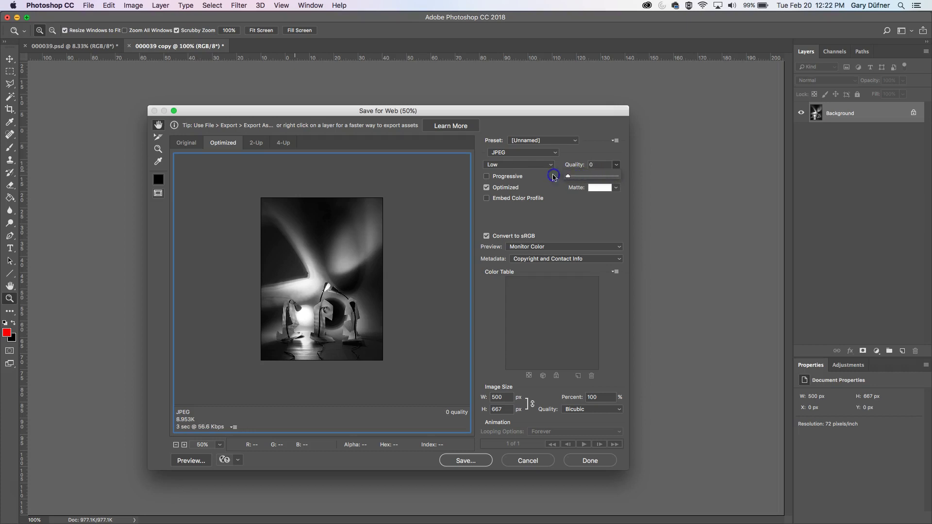
mouse_move(222, 398)
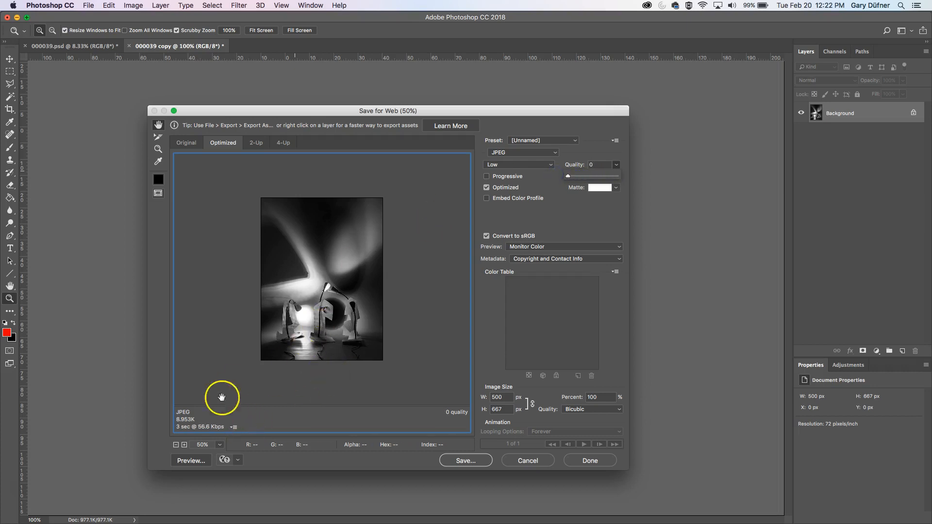
left_click(158, 149)
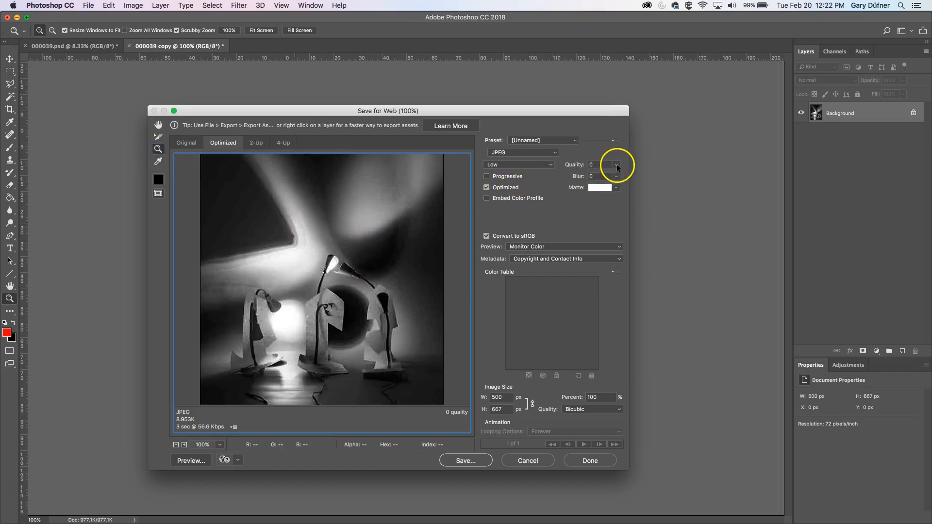
Try JPEG qualities between 13 and 100, settling on quality 79 (about 48 KB).
left_click_drag(592, 176, 577, 175)
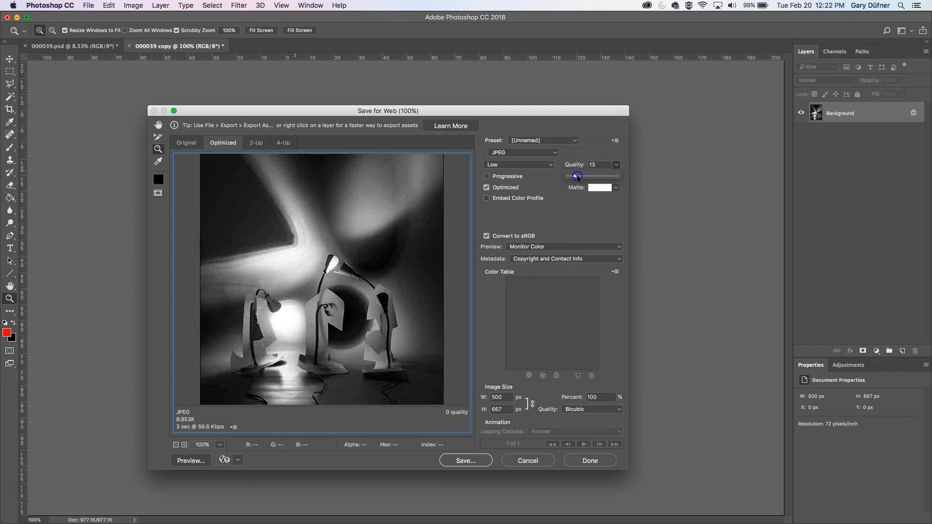
left_click_drag(577, 176, 614, 177)
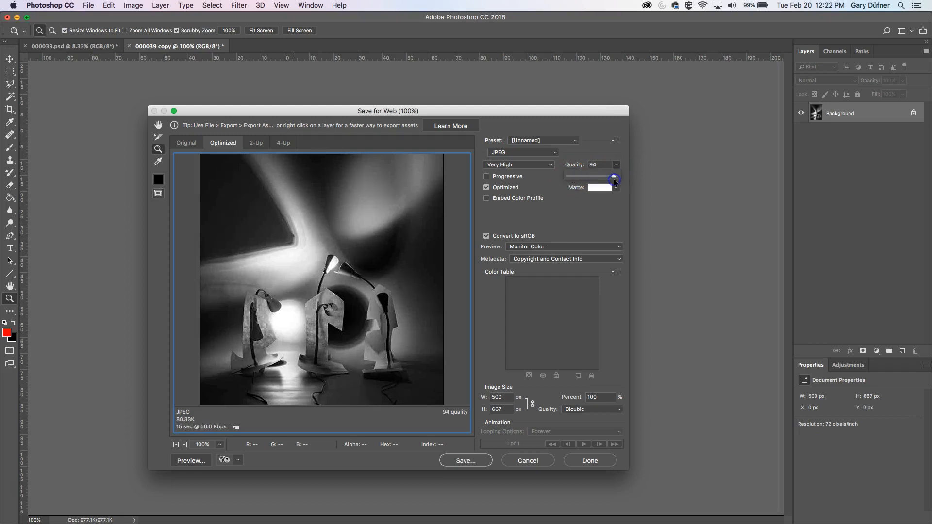
left_click_drag(615, 179, 615, 173)
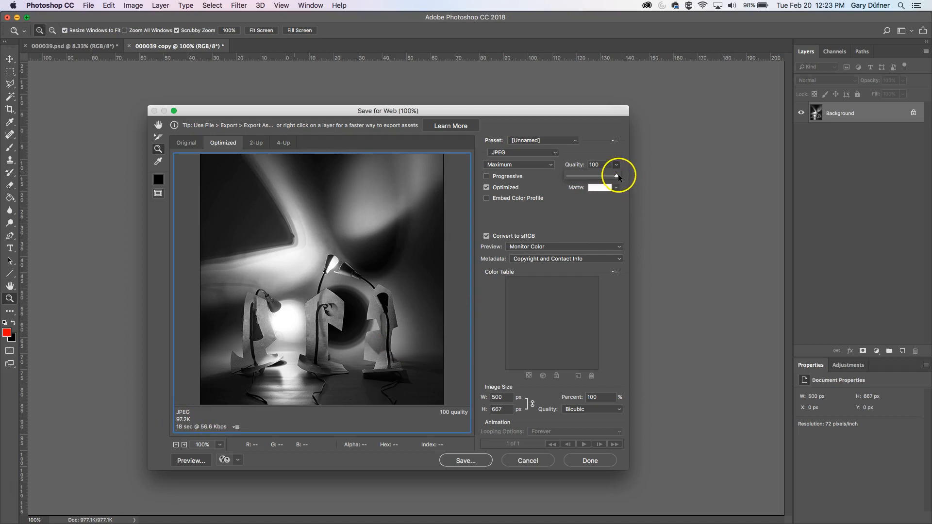
left_click_drag(617, 176, 592, 176)
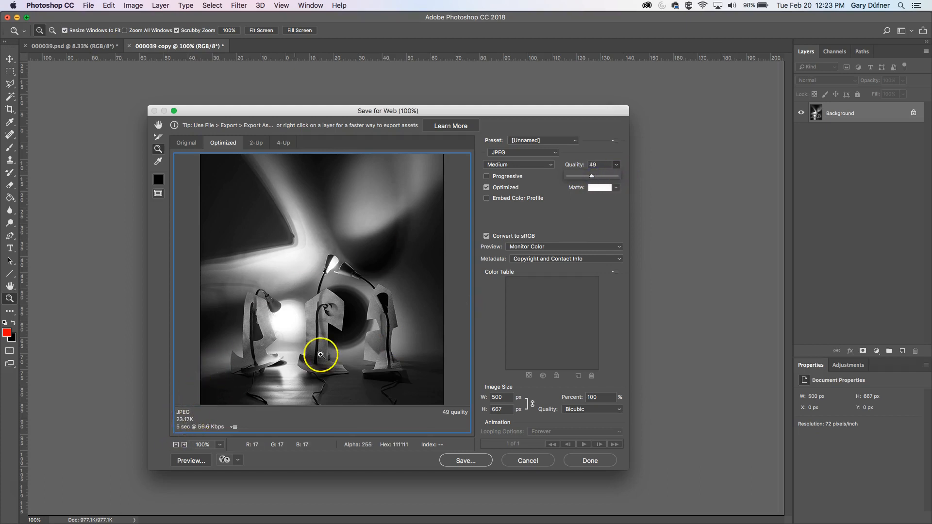
mouse_move(291, 233)
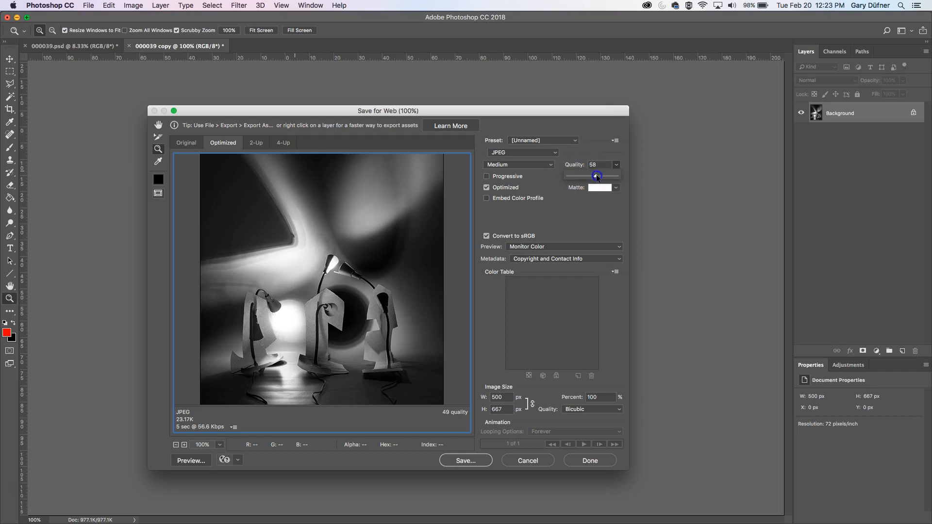
left_click_drag(597, 176, 609, 176)
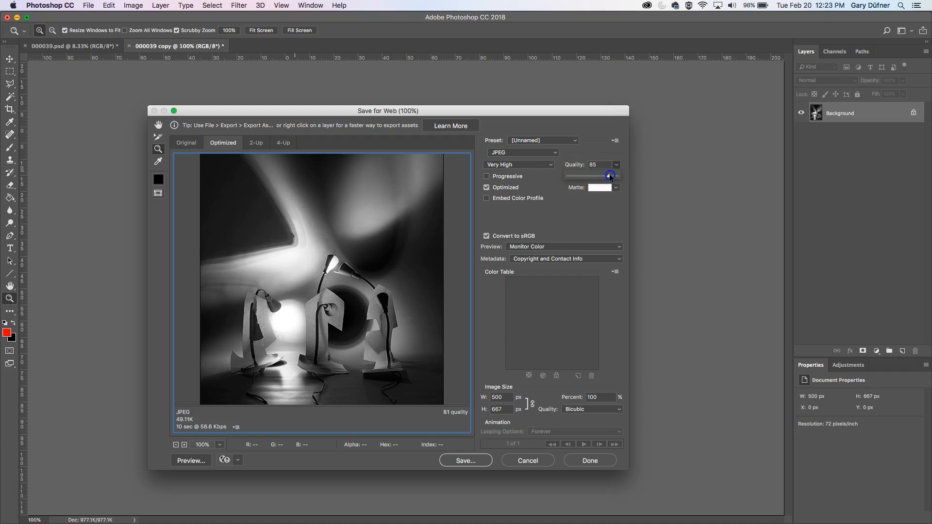
left_click_drag(609, 174, 591, 175)
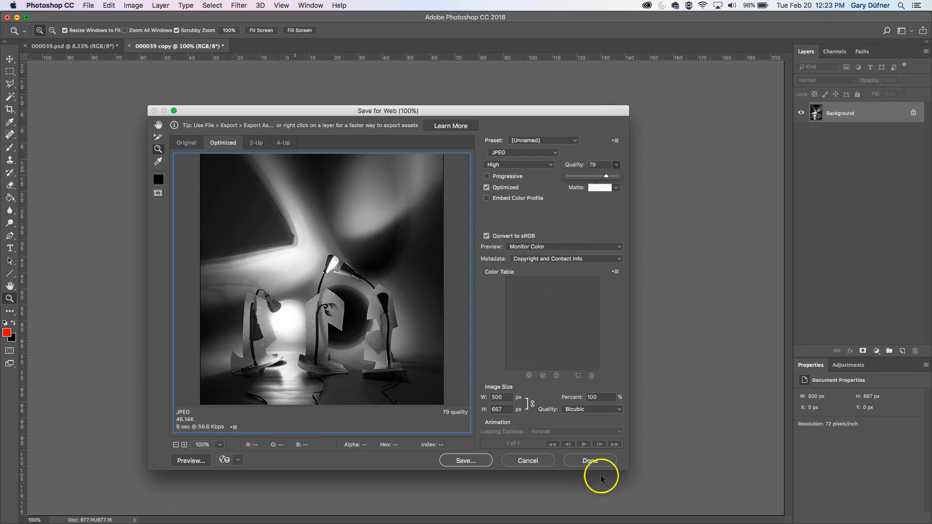
Save the optimized image as 000039-copy.jpg on the Desktop, then view the original 000039.psd.
left_click(465, 460)
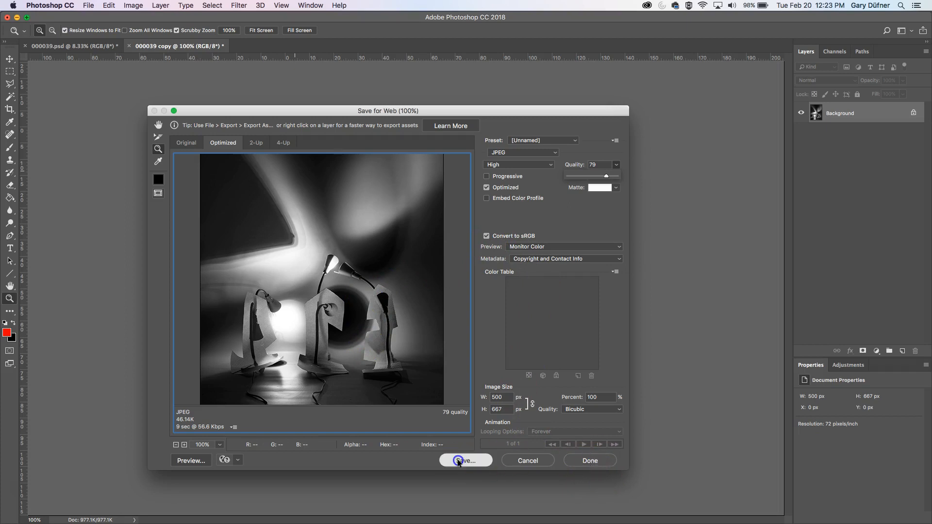
left_click(465, 460)
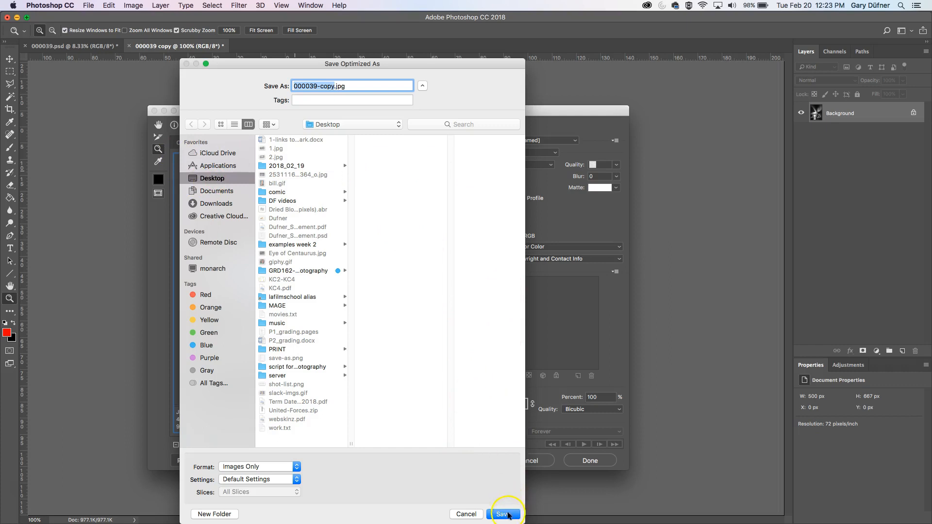
left_click(503, 515)
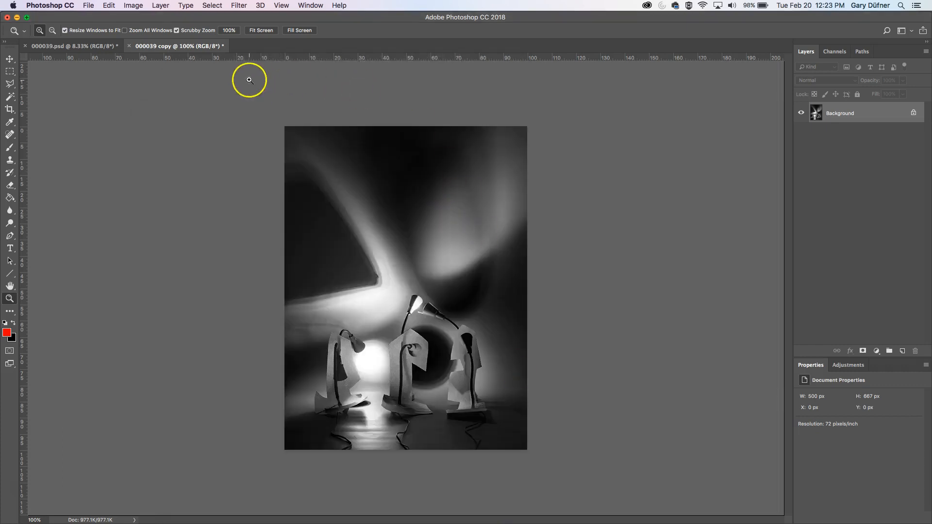
mouse_move(247, 88)
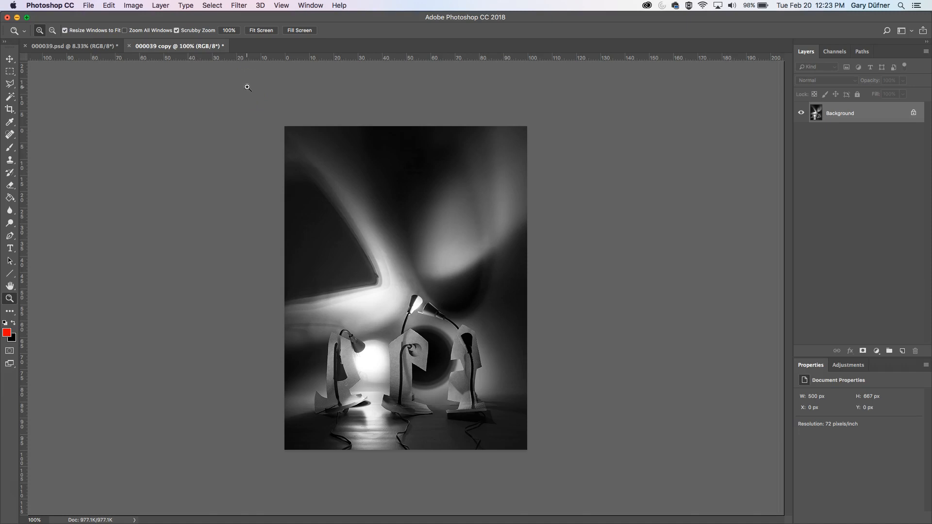
left_click(56, 46)
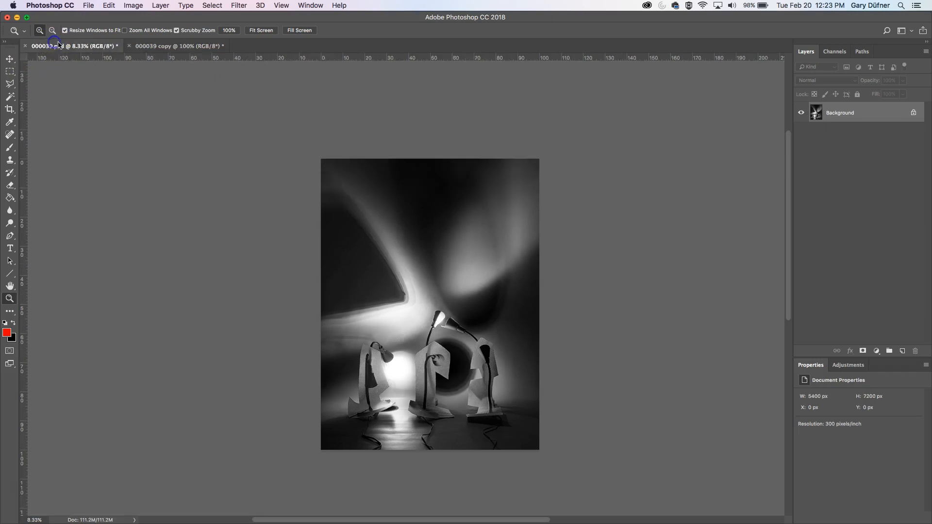